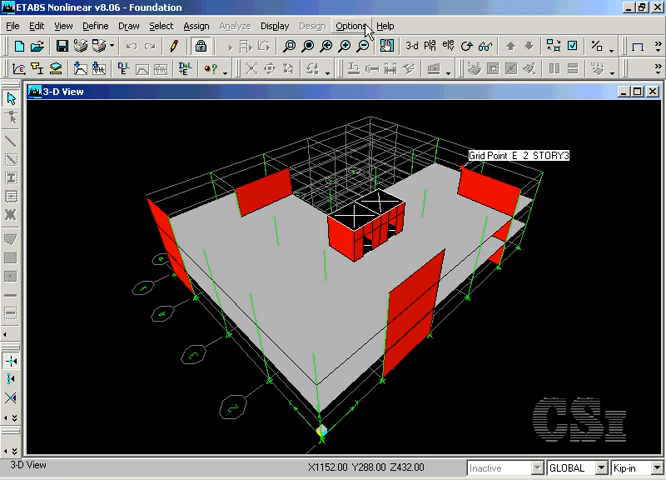
# Tile two views vertically, showing the BASE level plan beside the 3-D view
pyautogui.click(350, 25)
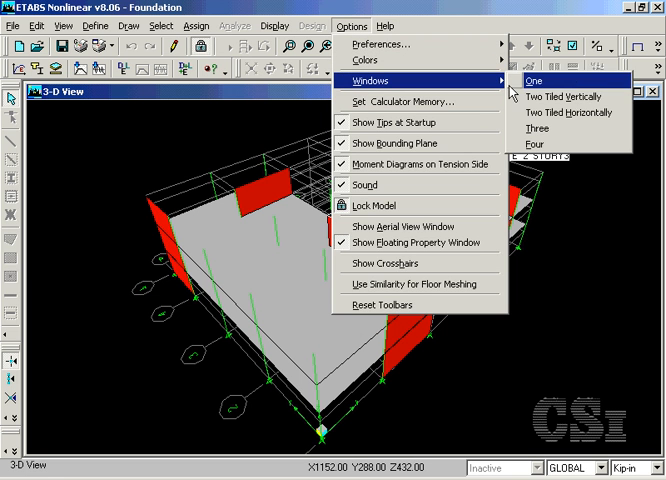
pyautogui.click(531, 81)
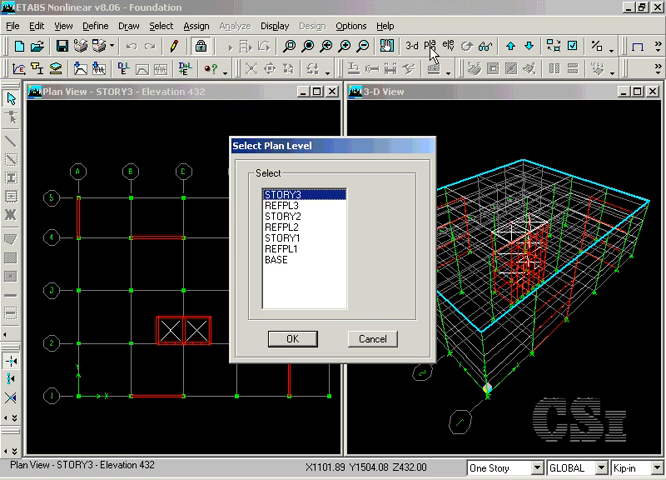
pyautogui.click(295, 272)
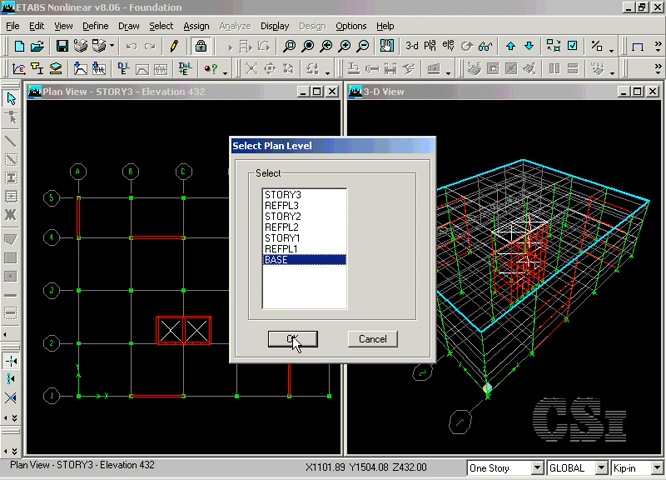
pyautogui.click(291, 338)
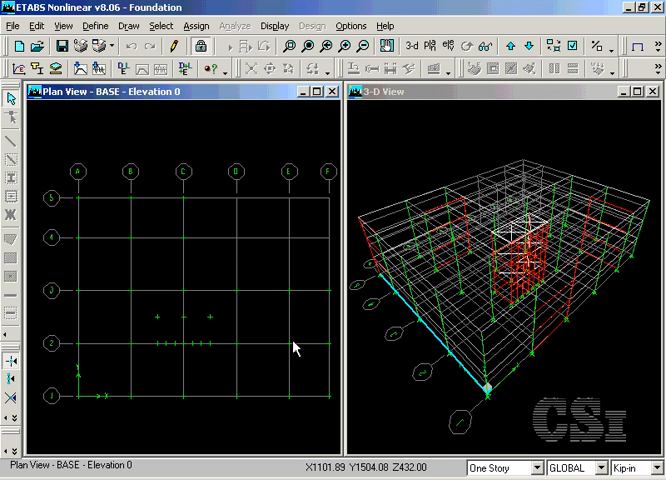
pyautogui.moveTo(287, 347)
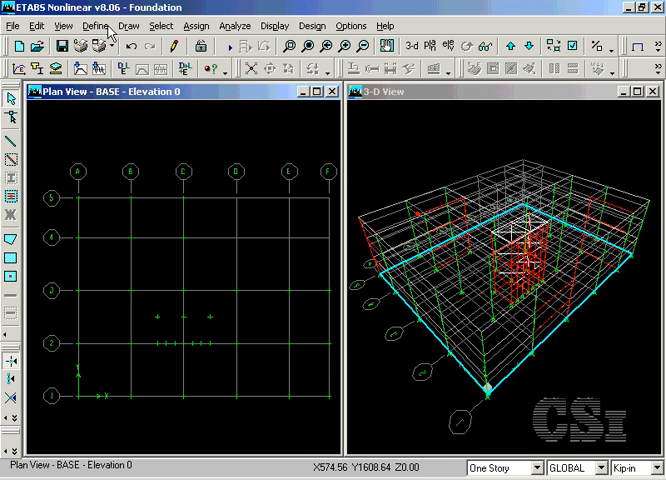
# Add slab section MAT with membrane and bending thickness 36
pyautogui.click(96, 25)
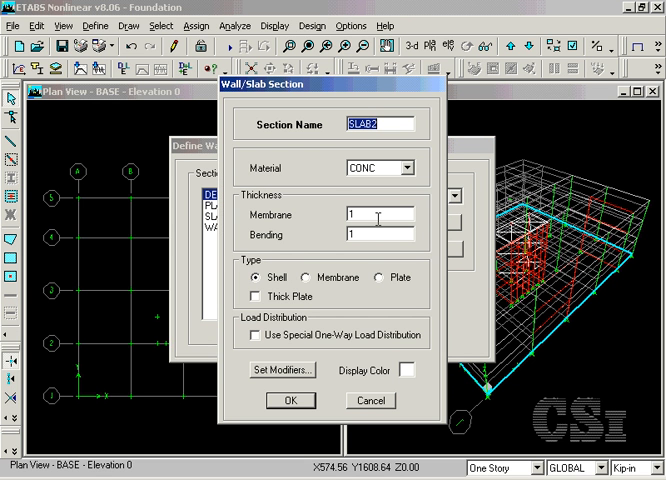
pyautogui.write('MAT')
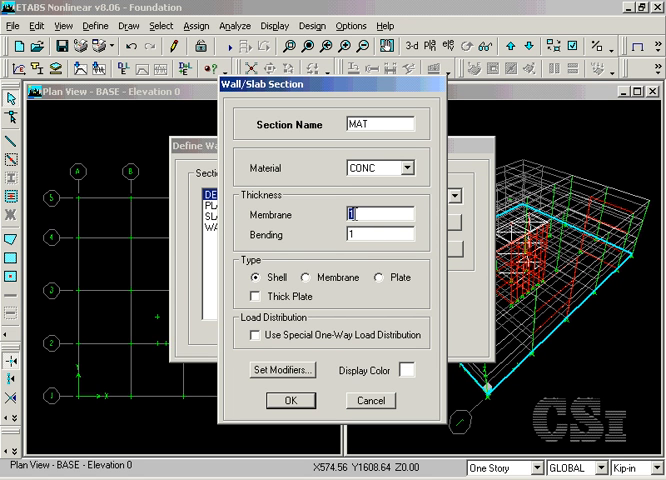
pyautogui.write('36')
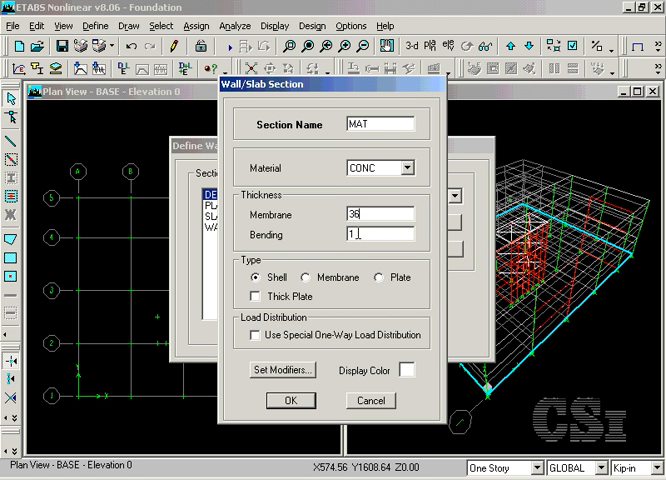
pyautogui.write('36')
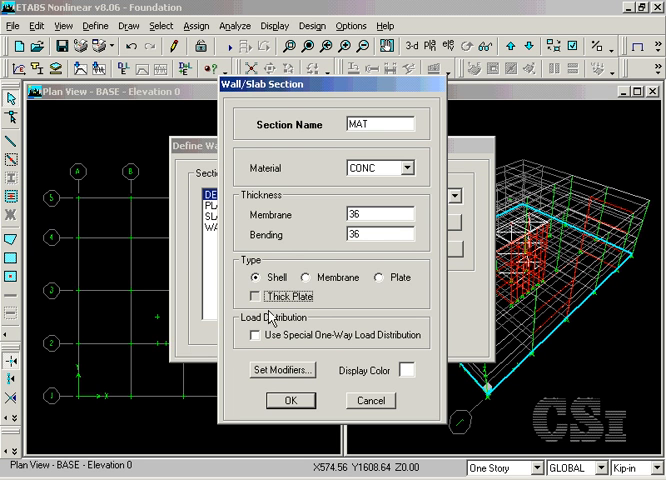
pyautogui.click(290, 400)
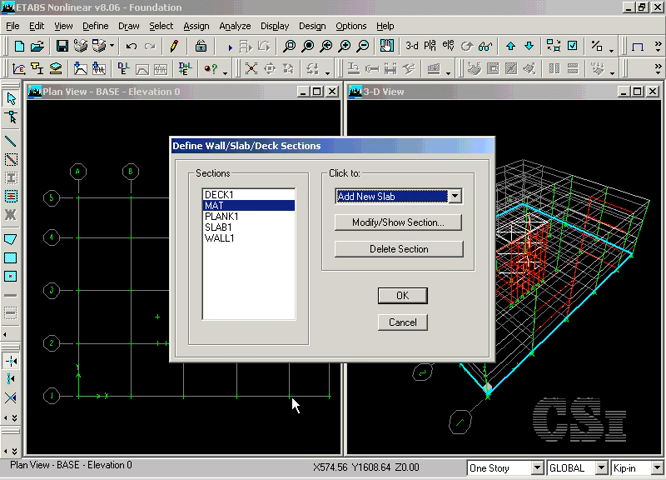
# Add slab section FTG with membrane and bending thickness 18
pyautogui.click(452, 195)
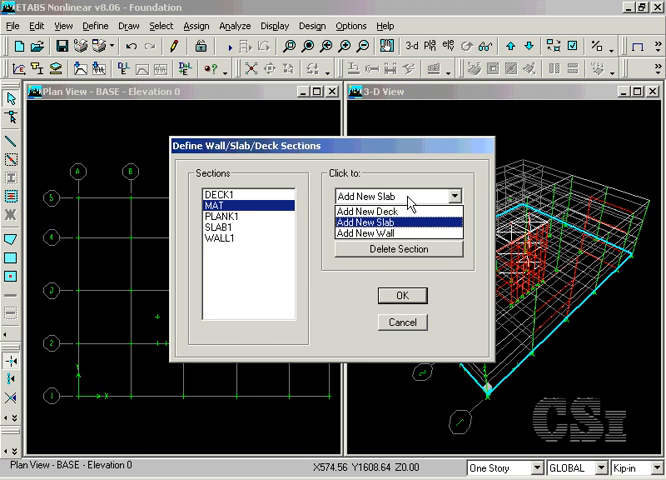
pyautogui.click(366, 221)
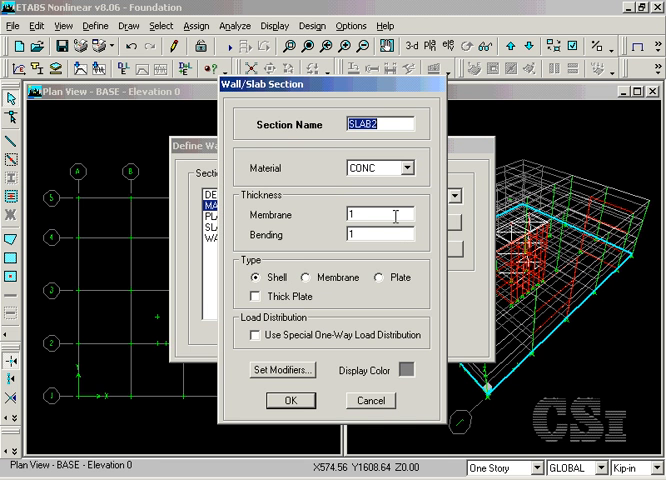
pyautogui.write('FTG')
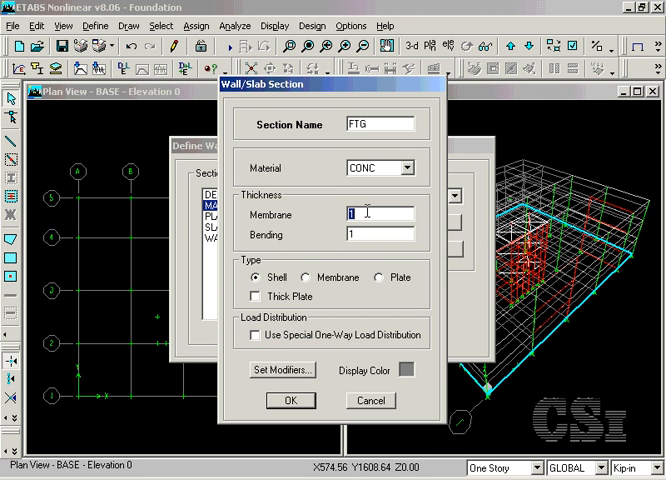
pyautogui.write('18')
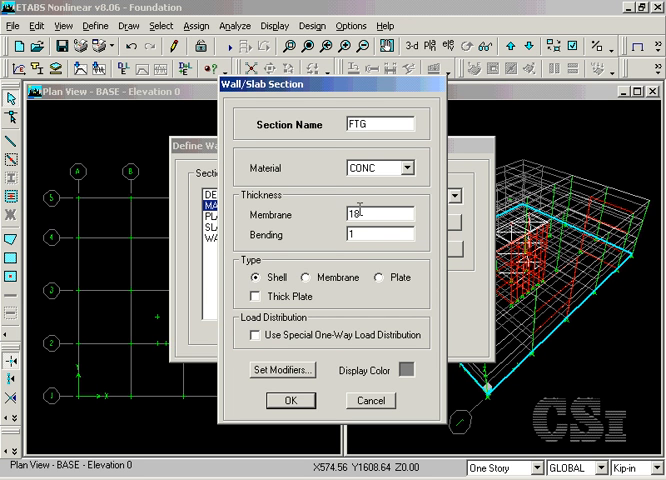
pyautogui.write('18')
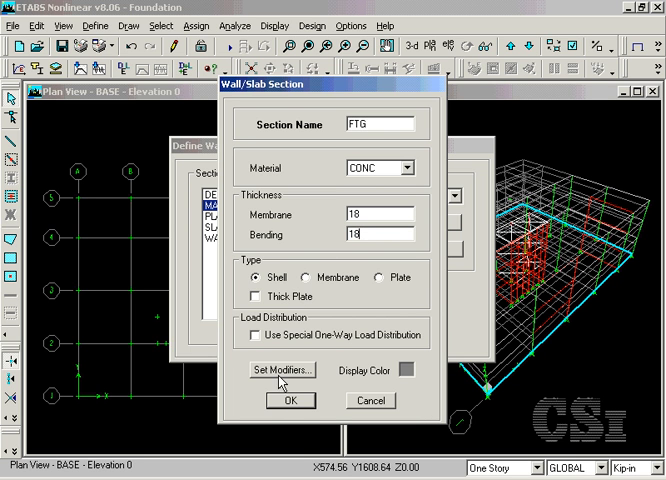
pyautogui.click(291, 400)
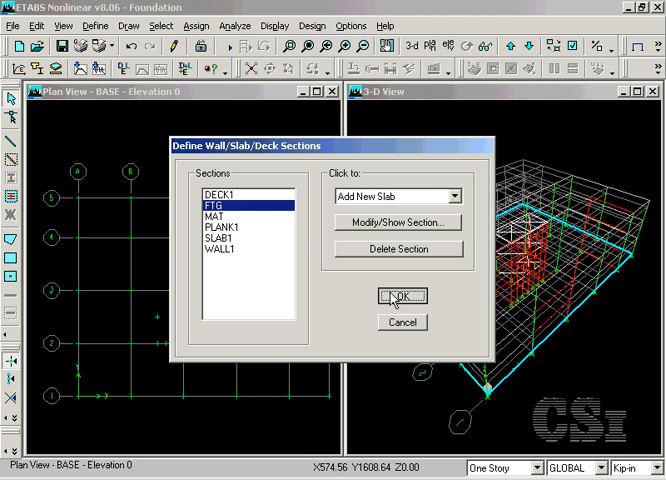
pyautogui.click(401, 295)
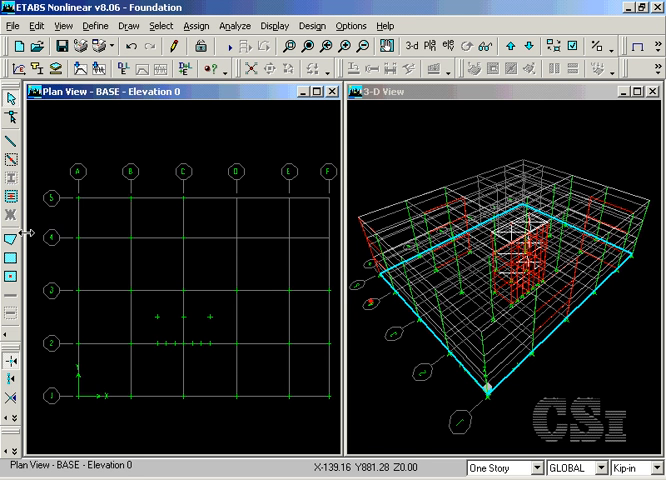
pyautogui.moveTo(12, 243)
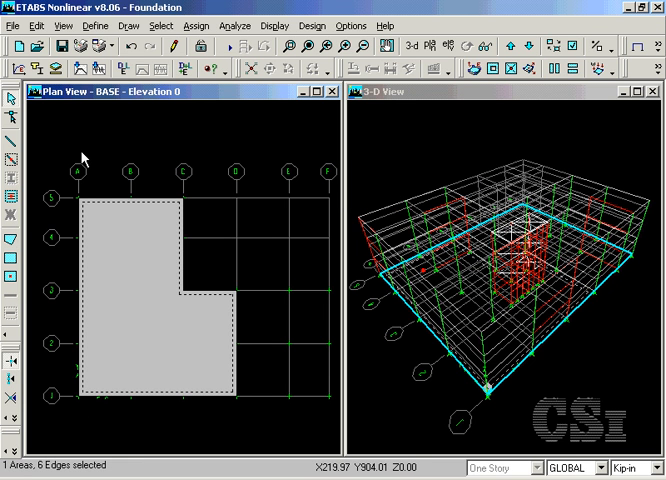
# Expand the selected L-shaped mat area outward by a 36 offset
pyautogui.click(36, 25)
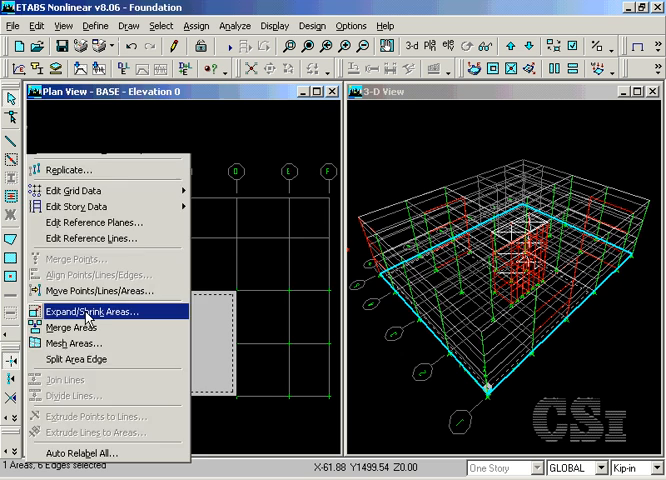
pyautogui.click(90, 311)
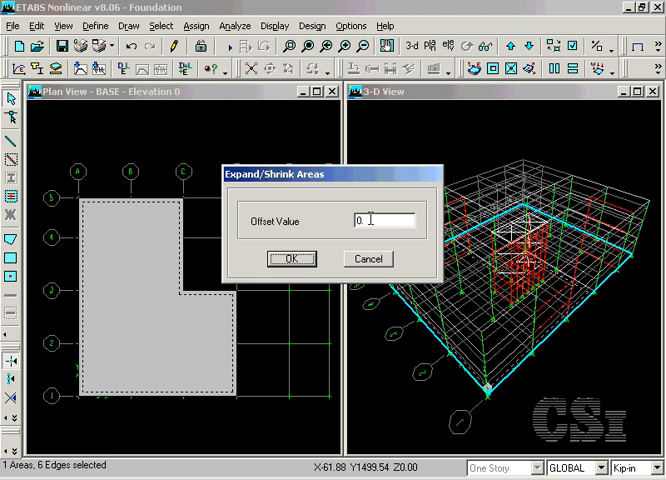
pyautogui.write('36')
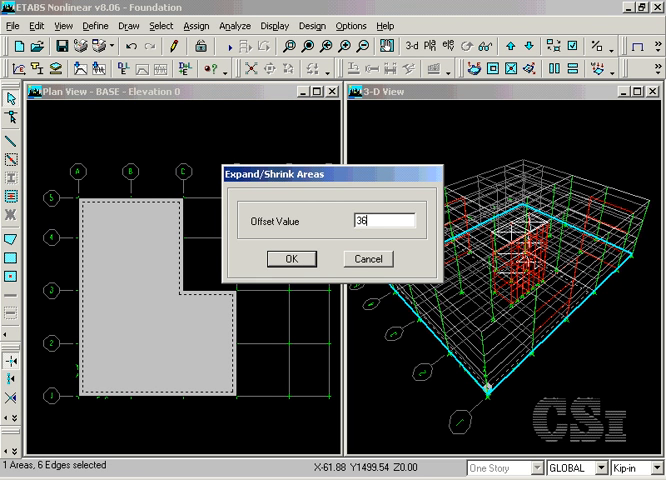
pyautogui.click(291, 258)
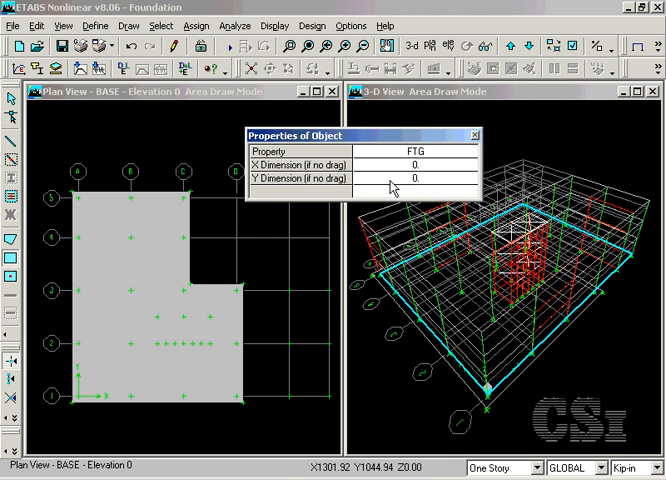
pyautogui.moveTo(267, 290)
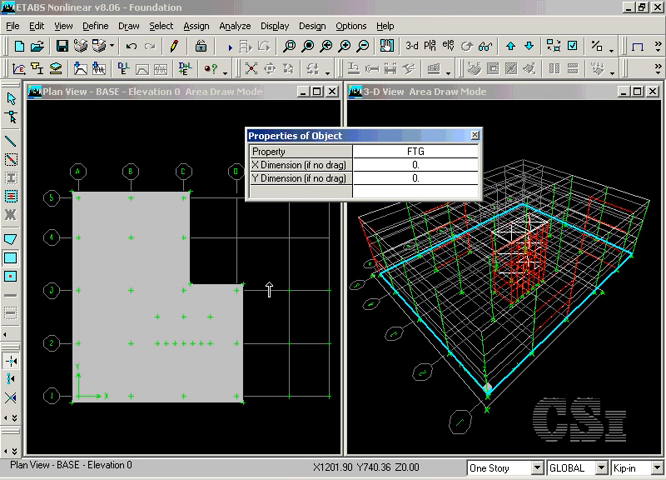
# Draw an FTG rectangular footing along grid E between lines 1 and 3
pyautogui.moveTo(270, 285); pyautogui.dragTo(290, 365)
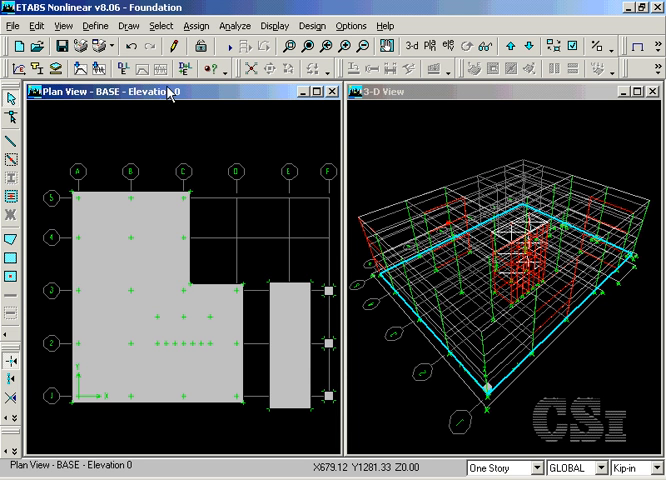
pyautogui.click(94, 25)
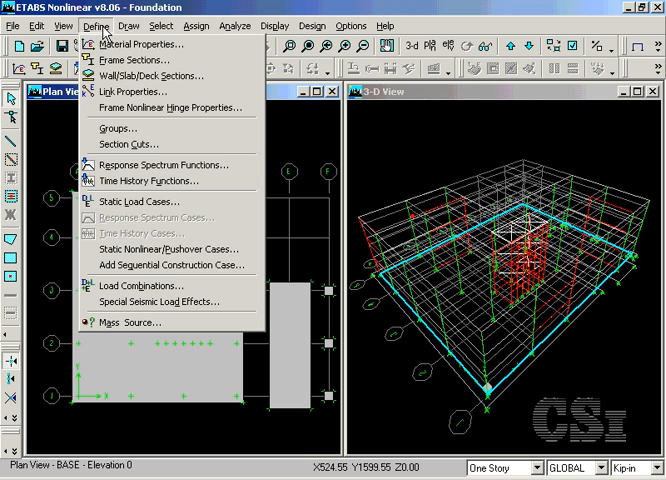
pyautogui.moveTo(140, 201)
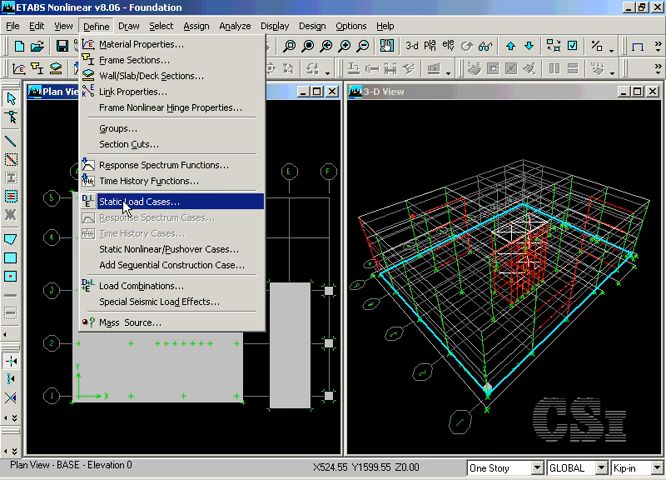
pyautogui.click(142, 201)
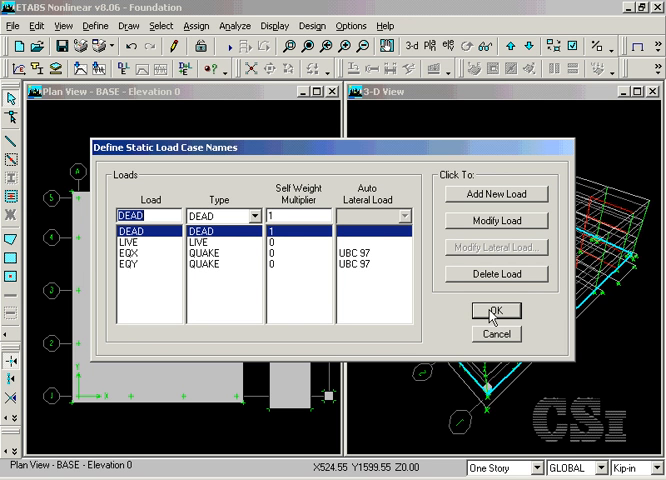
pyautogui.click(489, 310)
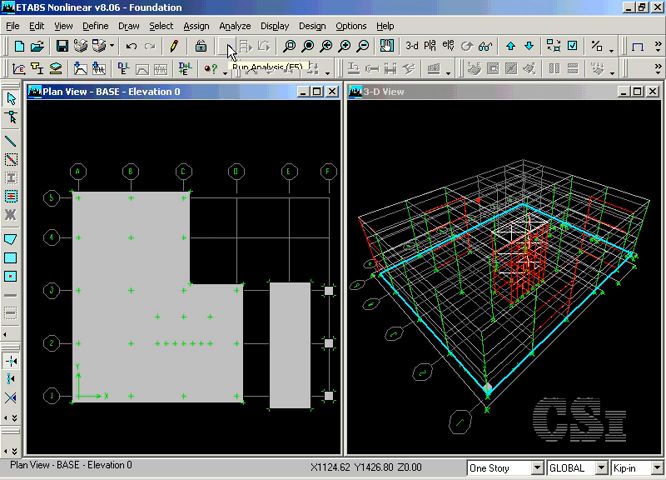
# Run the ETABS analysis from the Run Options dialog
pyautogui.click(228, 45)
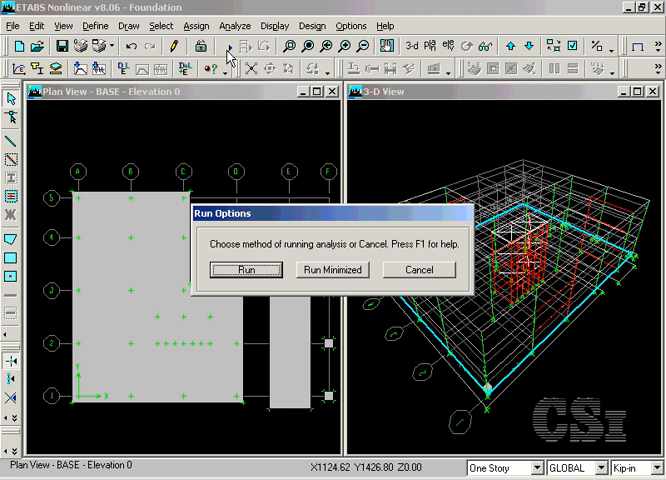
pyautogui.click(243, 269)
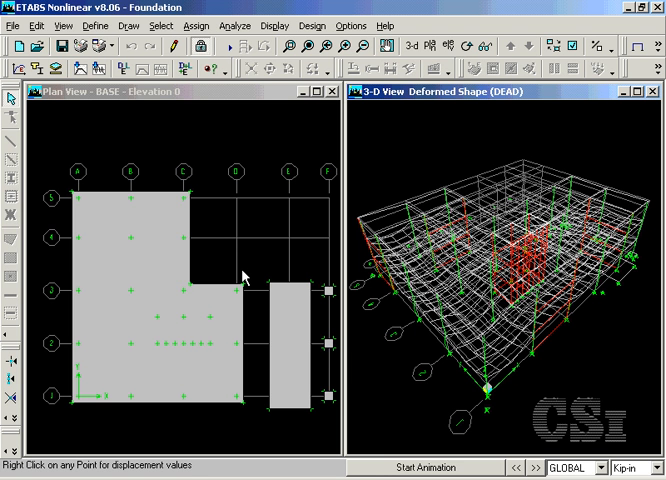
pyautogui.moveTo(217, 243)
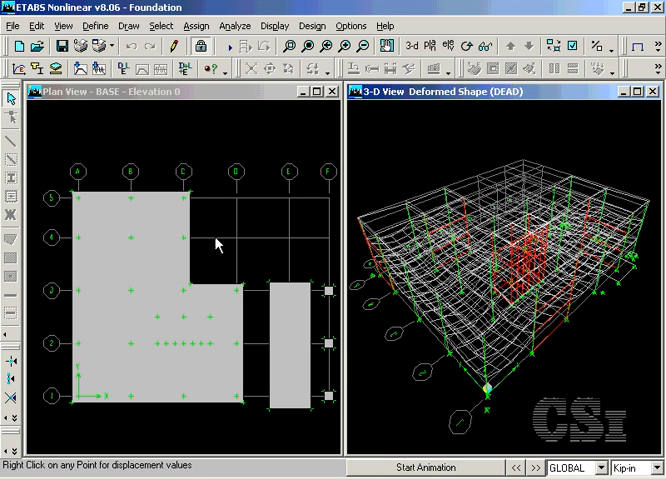
pyautogui.moveTo(15, 26)
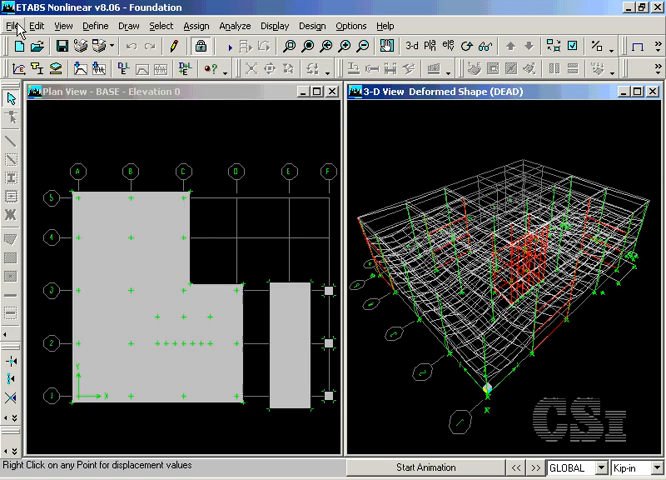
# Export the BASE story with floor loads and loads from above to Foundation.F2K
pyautogui.click(11, 25)
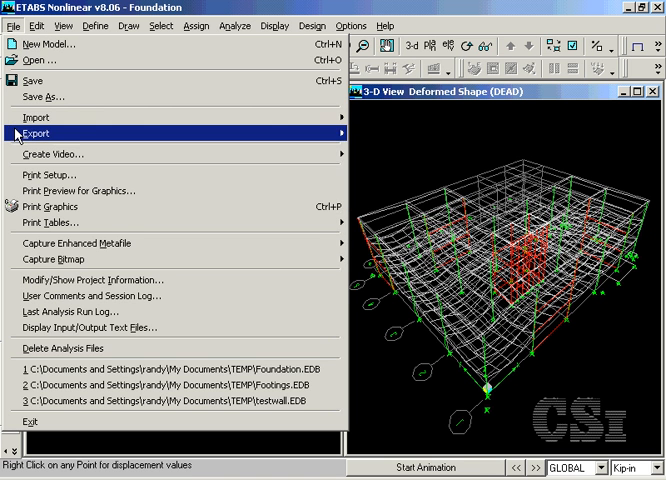
pyautogui.click(37, 133)
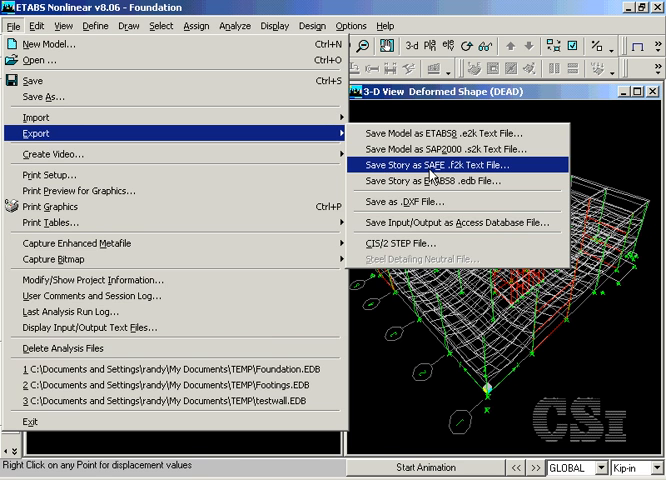
pyautogui.click(441, 166)
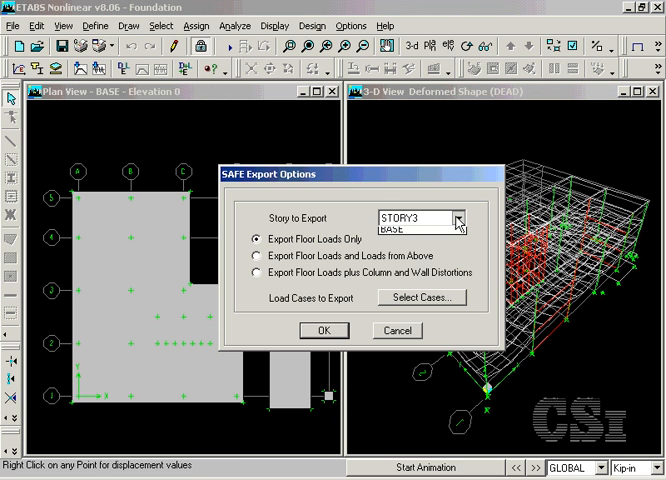
pyautogui.click(455, 218)
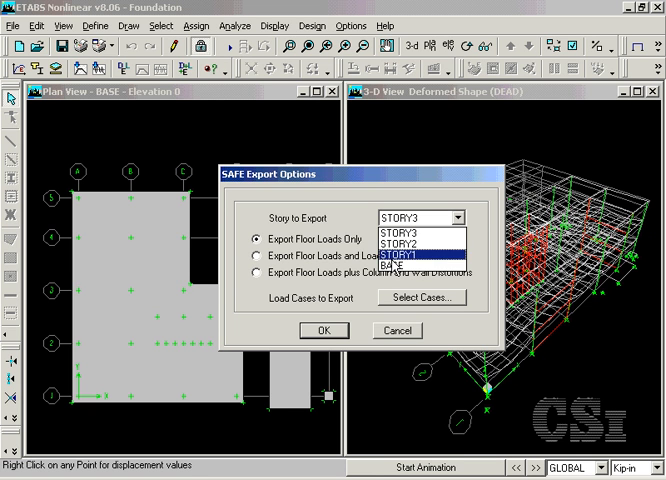
pyautogui.click(400, 267)
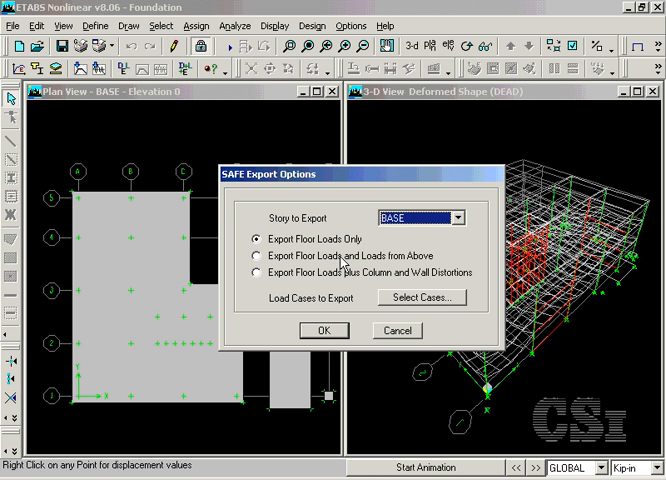
pyautogui.click(257, 255)
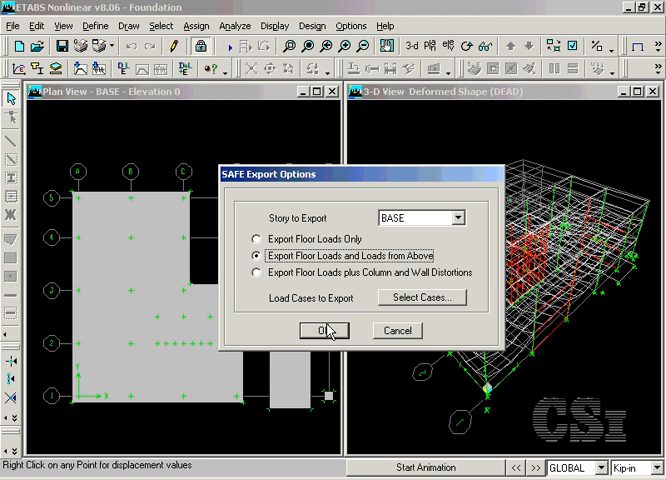
pyautogui.click(323, 330)
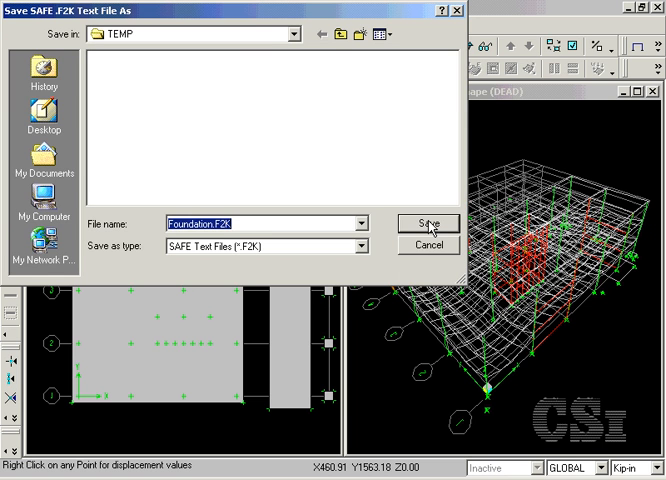
pyautogui.click(428, 223)
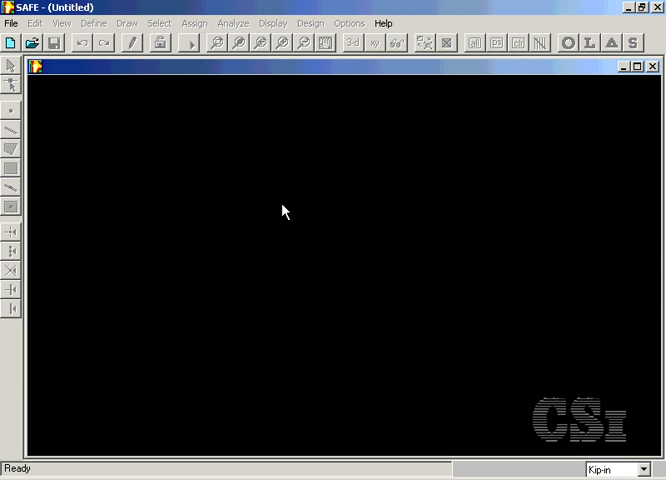
# Import the Foundation.F2K file into SAFE
pyautogui.click(11, 23)
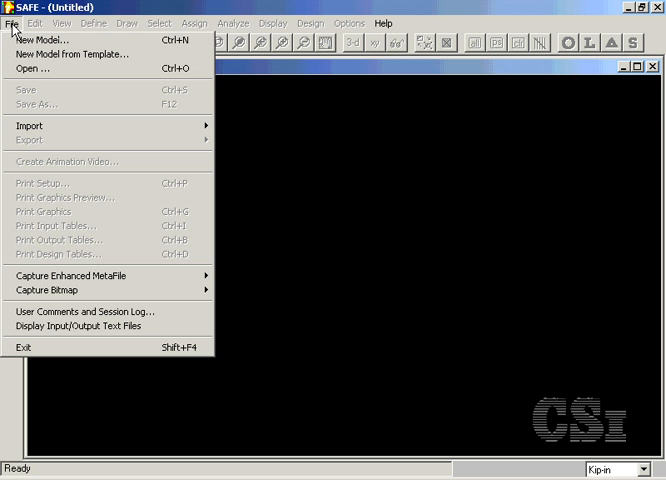
pyautogui.moveTo(33, 68)
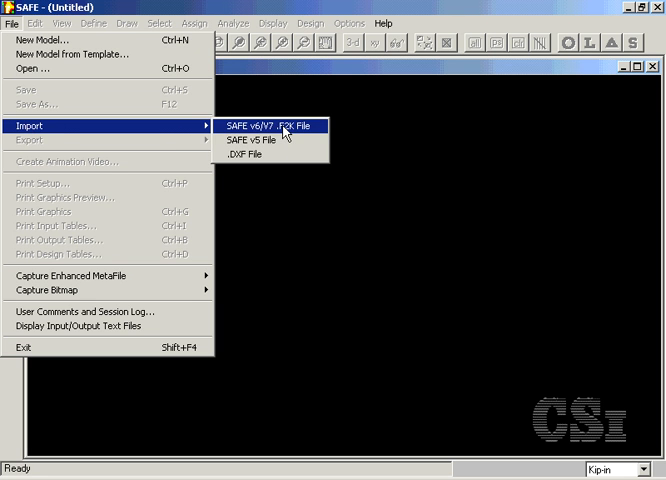
pyautogui.click(268, 126)
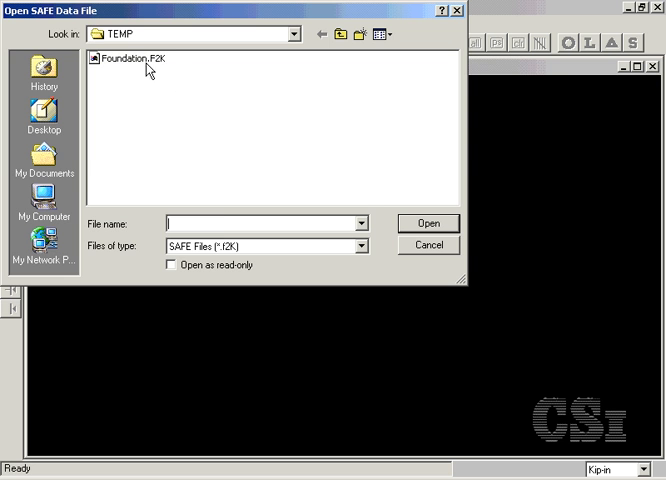
pyautogui.click(130, 58)
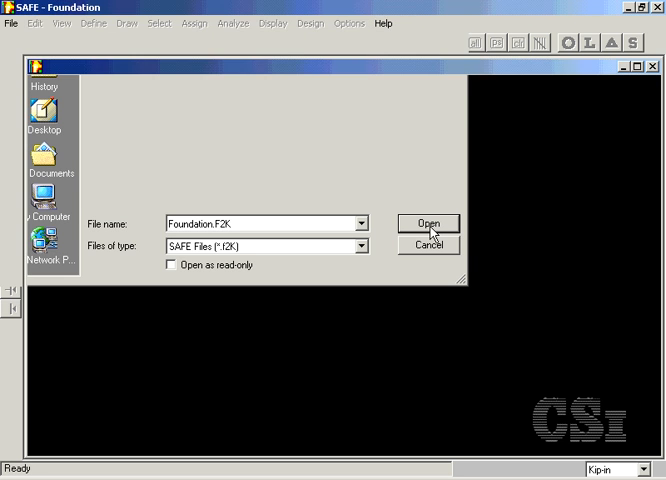
pyautogui.click(428, 223)
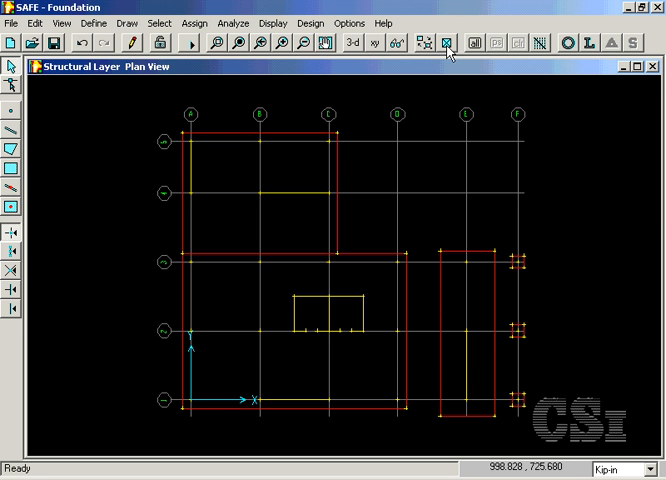
# Turn on Fill Elements in the SAFE display options
pyautogui.click(448, 42)
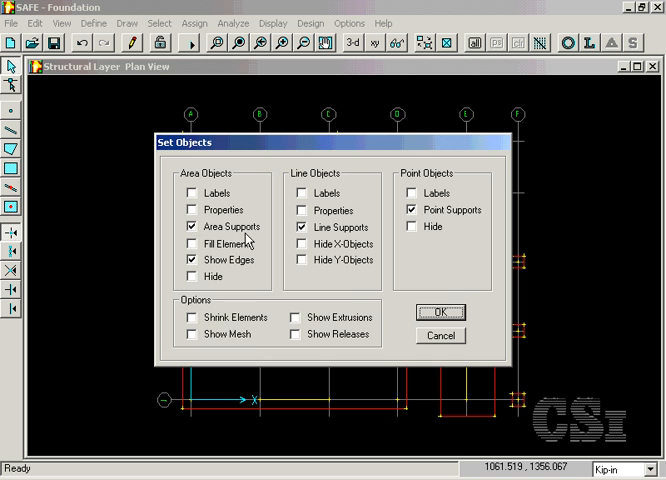
pyautogui.click(192, 243)
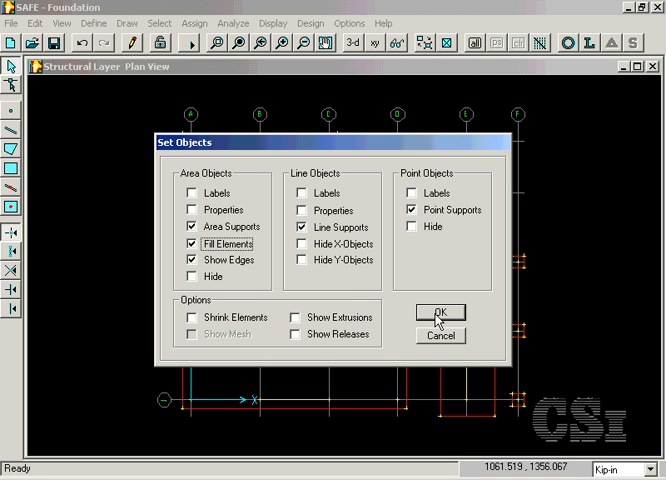
pyautogui.click(441, 312)
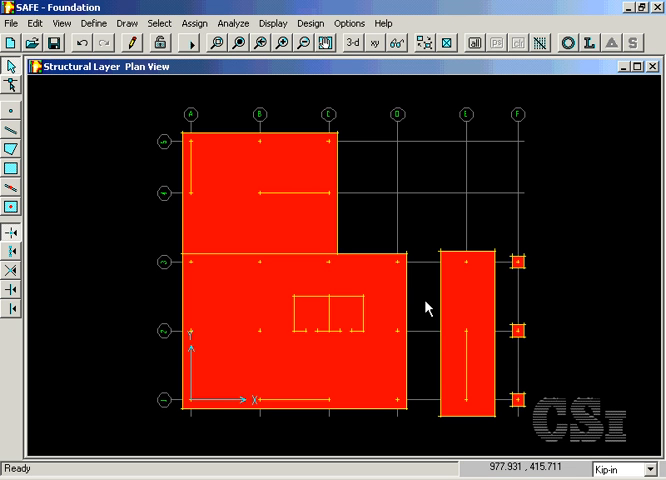
pyautogui.moveTo(165, 107)
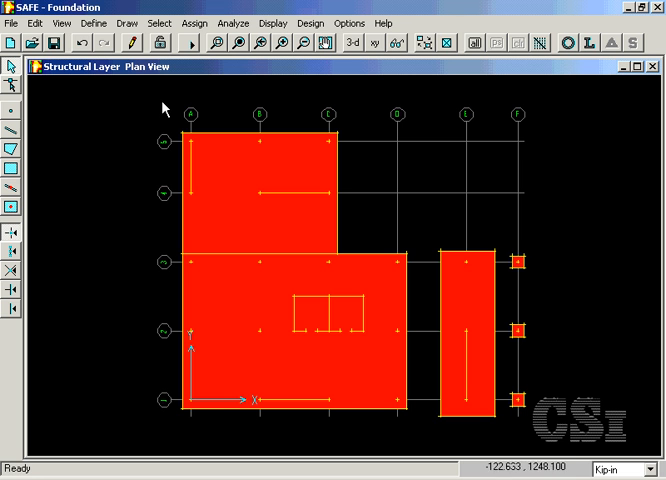
# Window-select all foundation slabs and open the Soil Supports assignment with SOIL1
pyautogui.moveTo(163, 107); pyautogui.dragTo(560, 433)
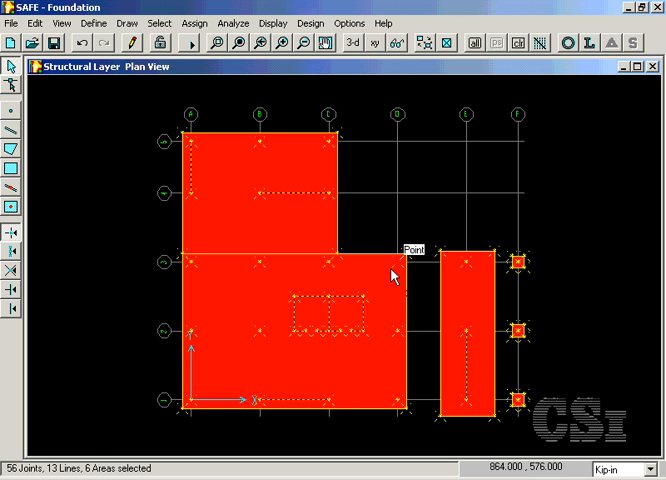
pyautogui.click(194, 23)
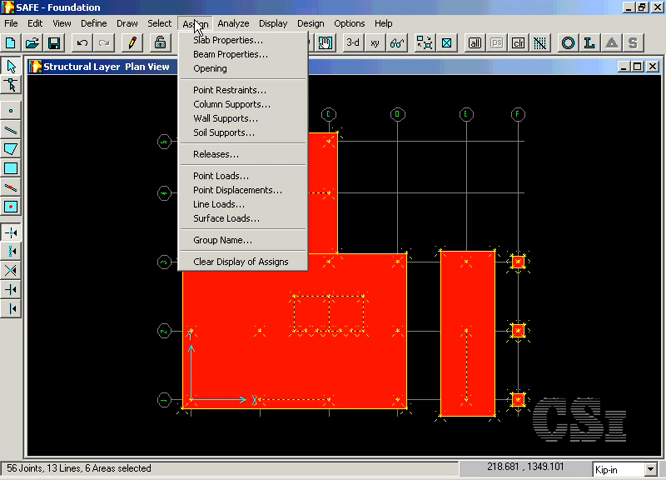
pyautogui.moveTo(223, 132)
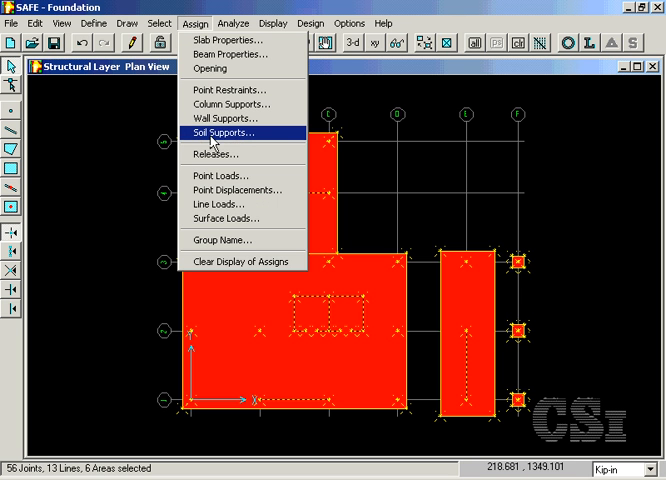
pyautogui.click(226, 133)
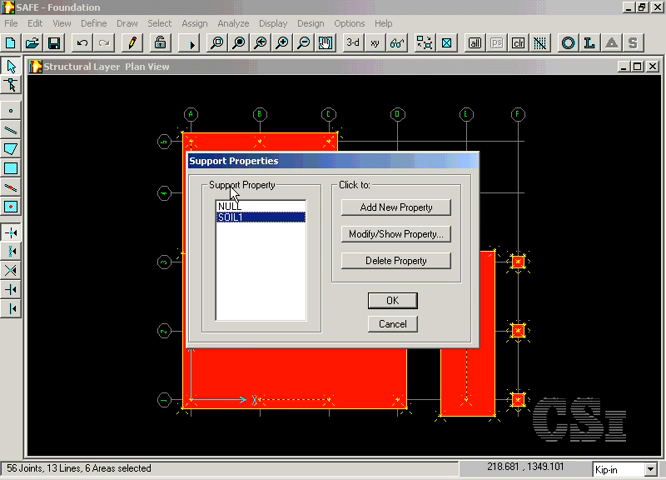
pyautogui.moveTo(316, 274)
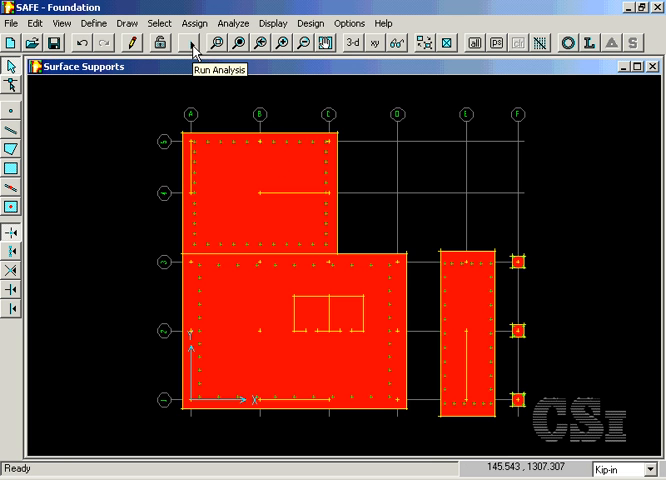
# Run the SAFE analysis to display the DEAD load deformed shape
pyautogui.click(190, 42)
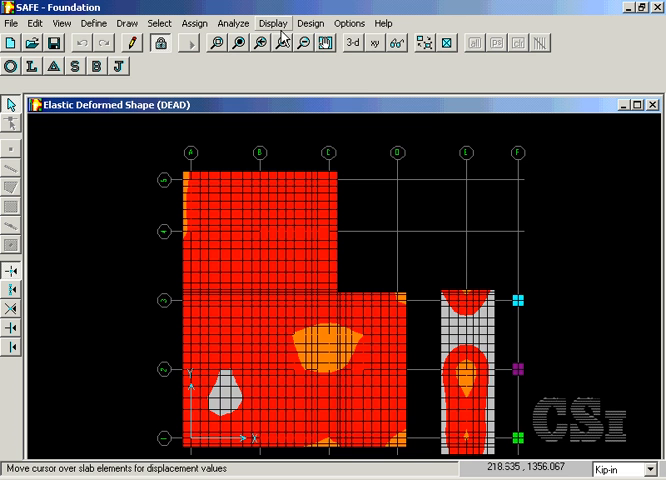
# Show the Vxx slab shear contours for the DEAD load case
pyautogui.click(273, 22)
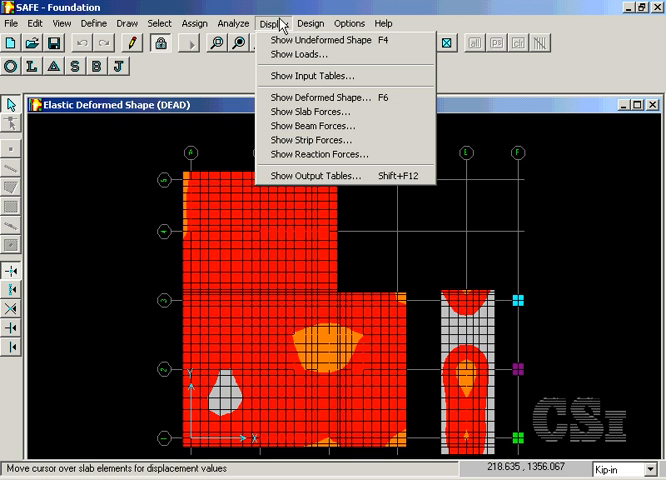
pyautogui.moveTo(313, 111)
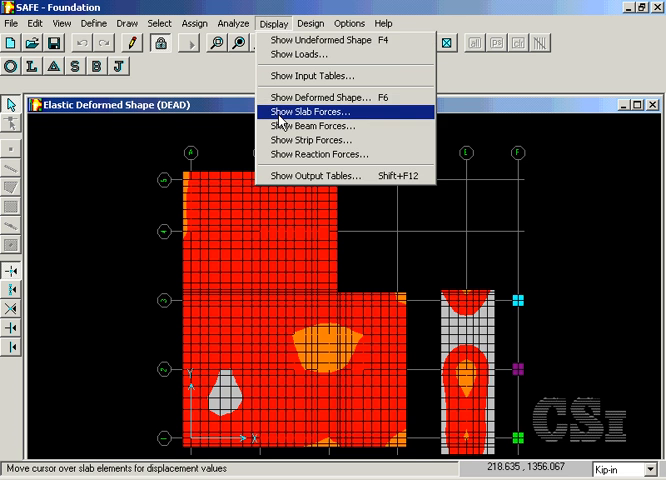
pyautogui.click(319, 110)
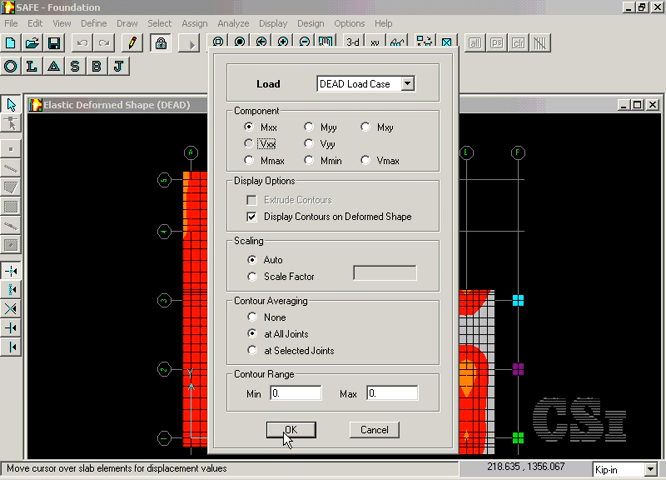
pyautogui.click(290, 430)
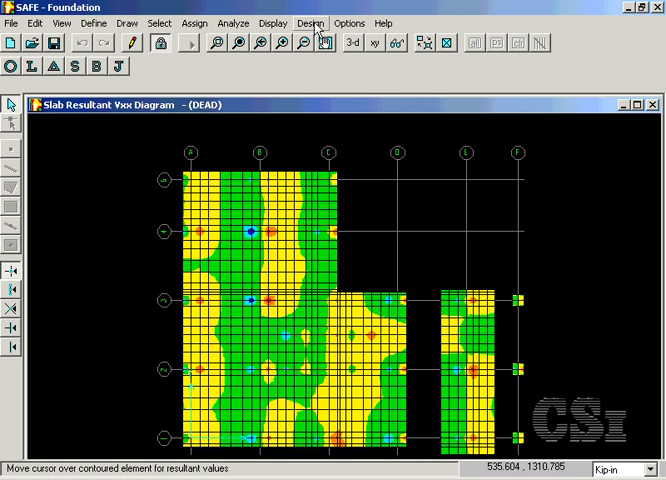
# Start the foundation slab design to get X-strip reinforcement areas
pyautogui.click(310, 23)
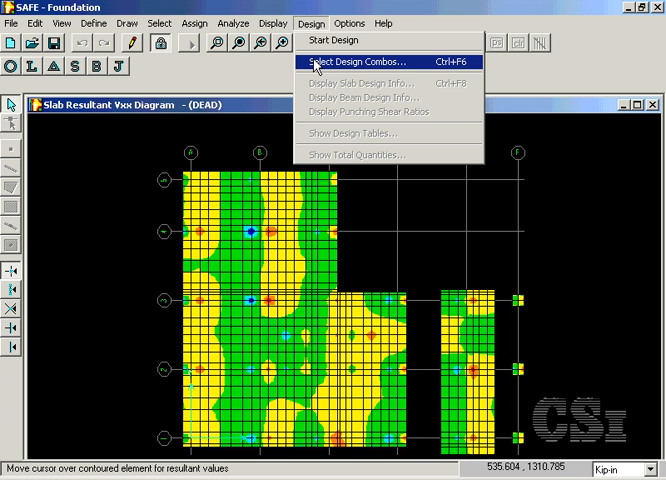
pyautogui.moveTo(335, 40)
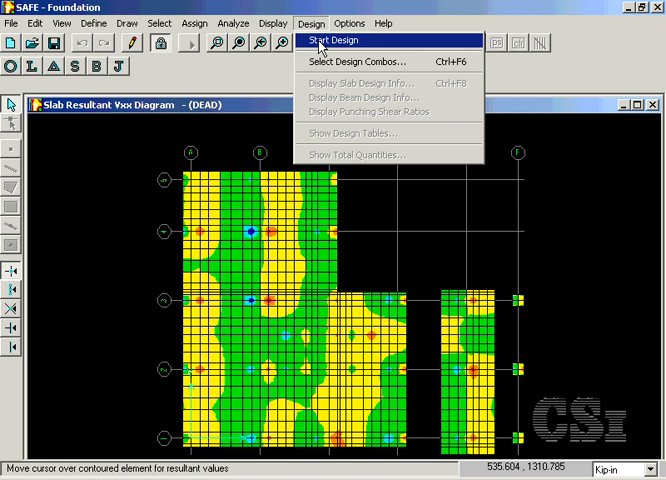
pyautogui.click(332, 40)
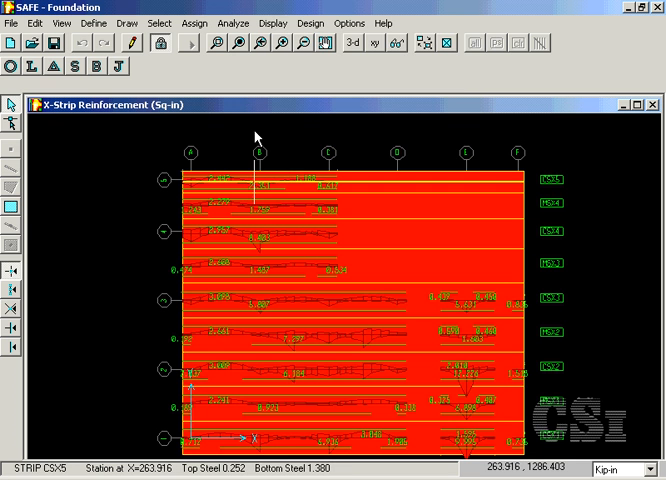
# Switch the slab design display to Y-direction strip reinforcement
pyautogui.click(309, 23)
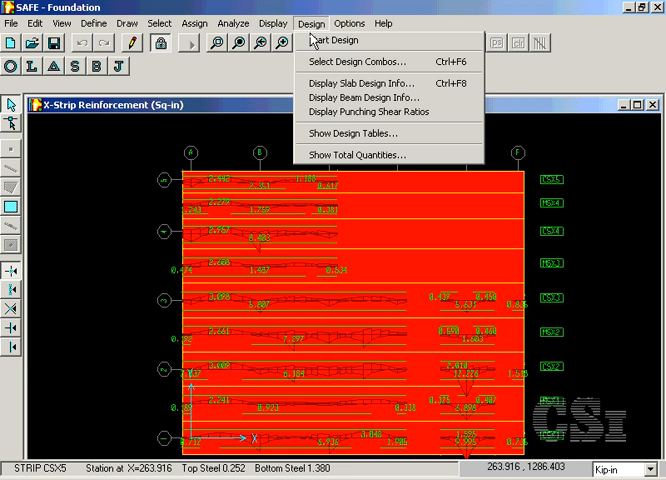
pyautogui.moveTo(362, 82)
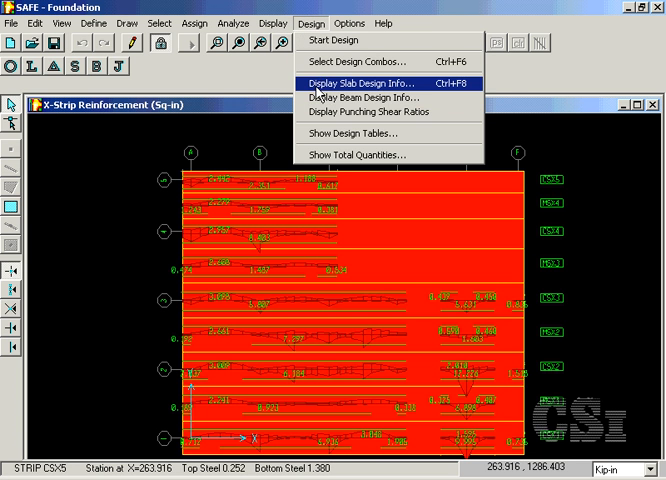
pyautogui.click(362, 83)
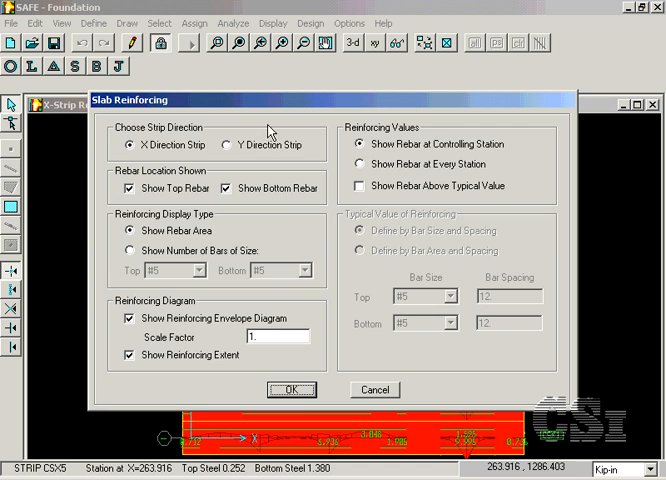
pyautogui.click(226, 145)
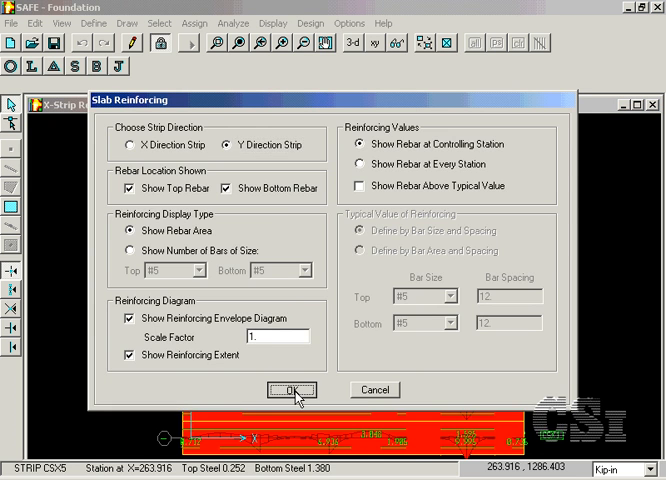
pyautogui.click(291, 390)
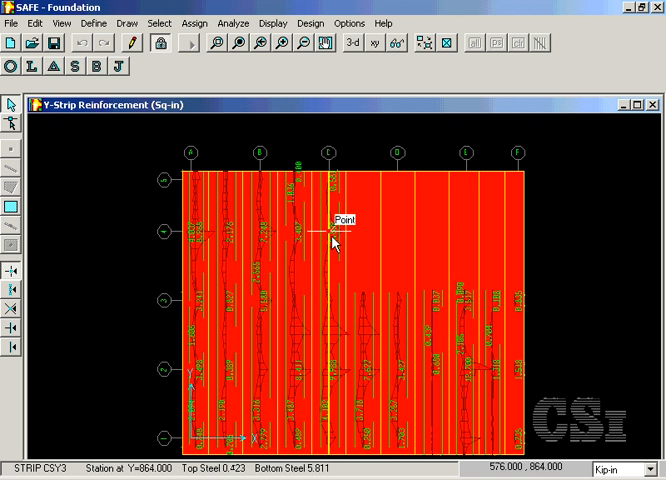
pyautogui.moveTo(330, 328)
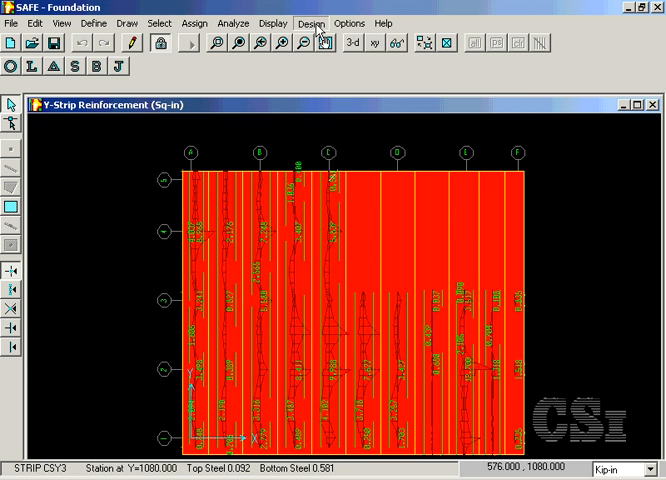
pyautogui.click(310, 23)
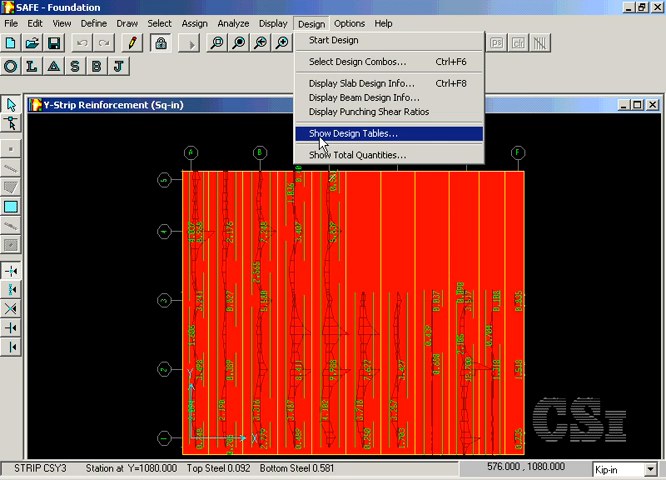
pyautogui.click(343, 133)
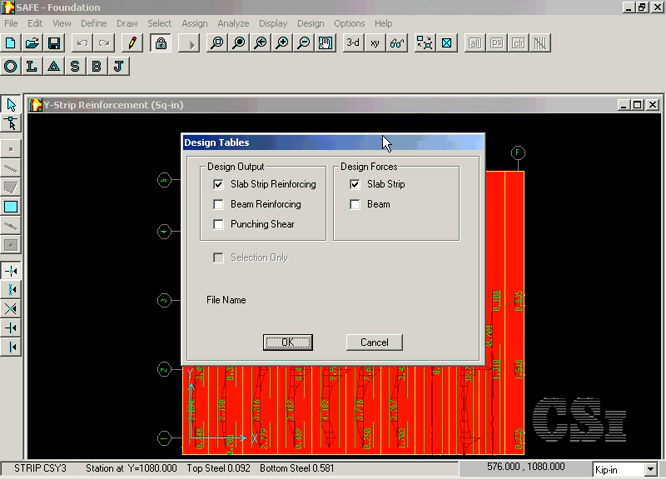
pyautogui.moveTo(305, 192)
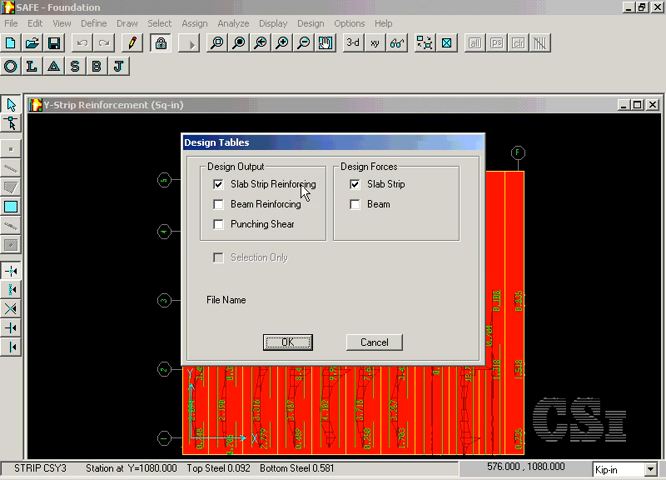
pyautogui.click(289, 342)
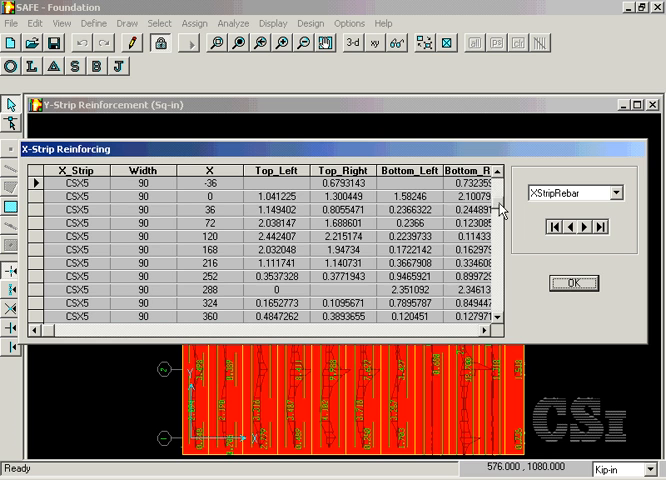
pyautogui.click(571, 284)
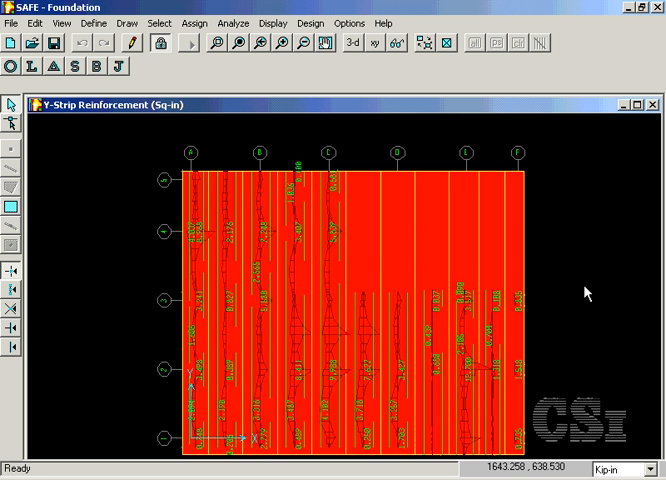